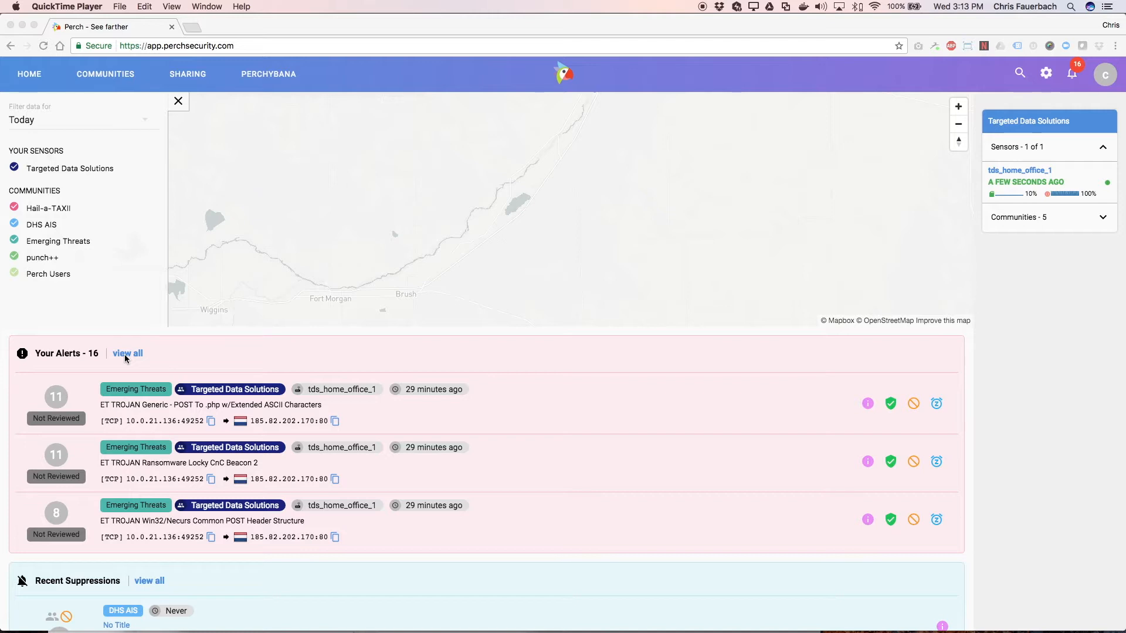
Step: Browse the full Alerts list and copy destination 85.93.0.68 from the .tk domain alert
click(128, 353)
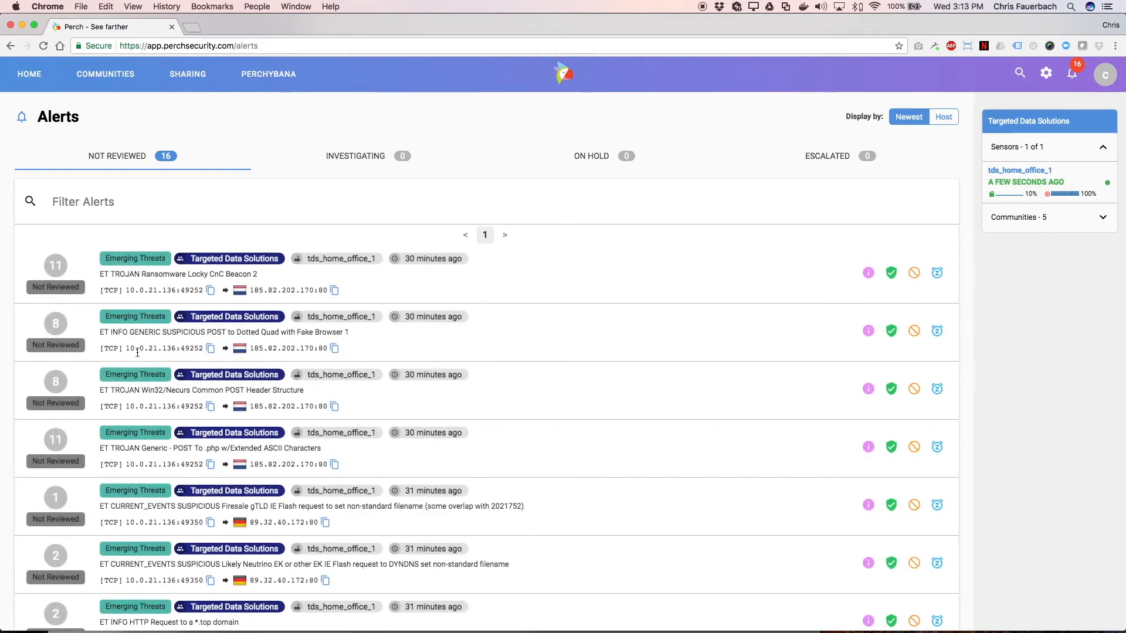
scroll(down, 3)
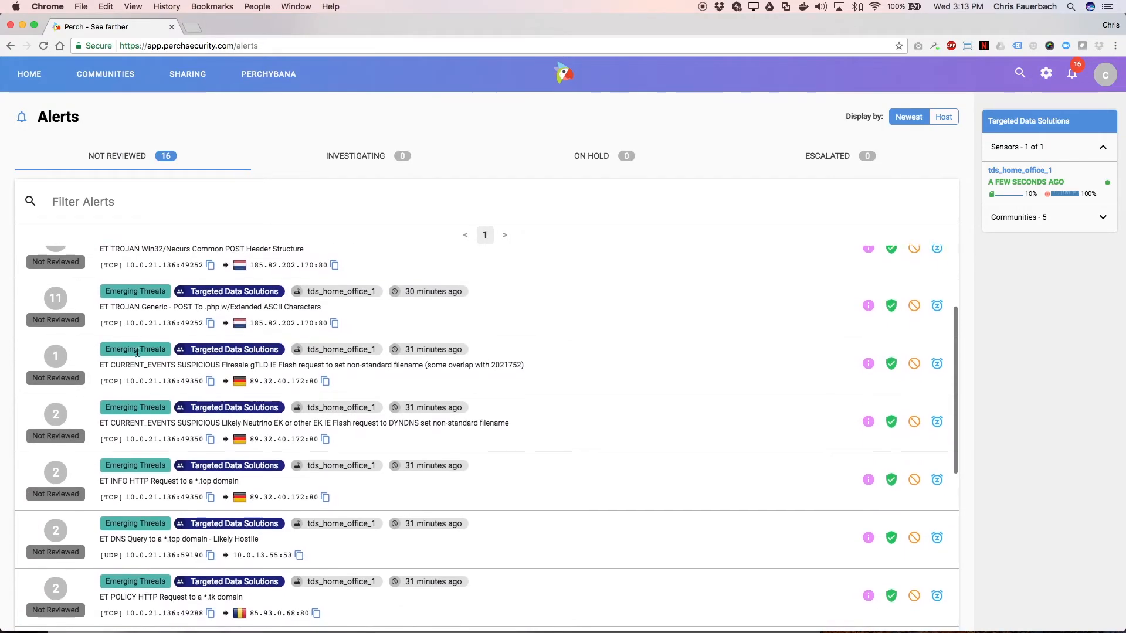
scroll(down, 3)
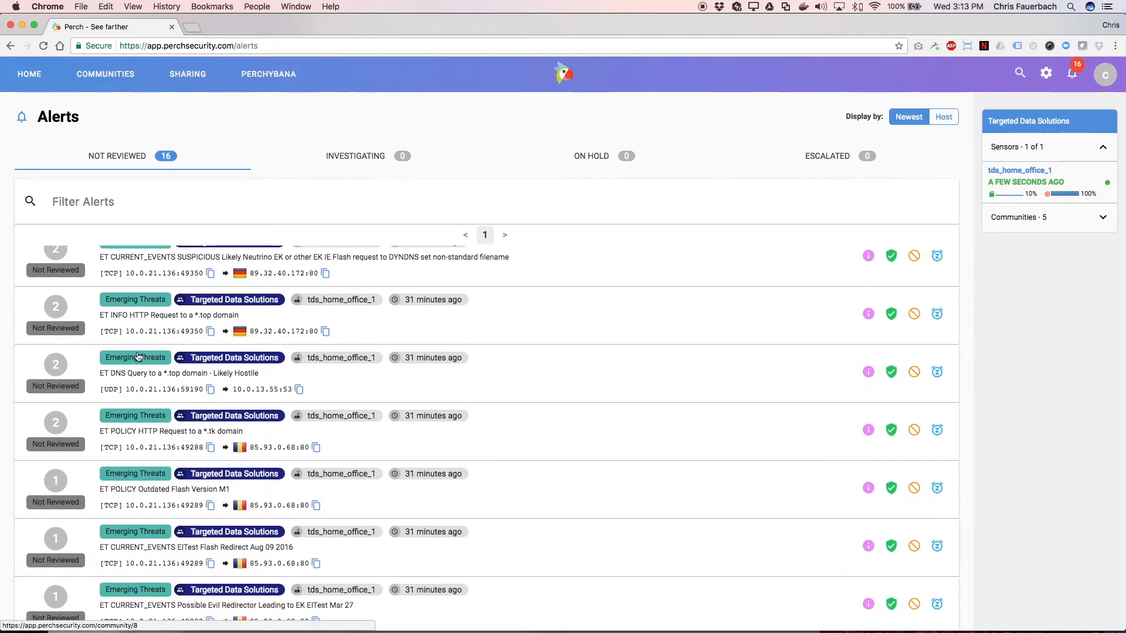
scroll(down, 3)
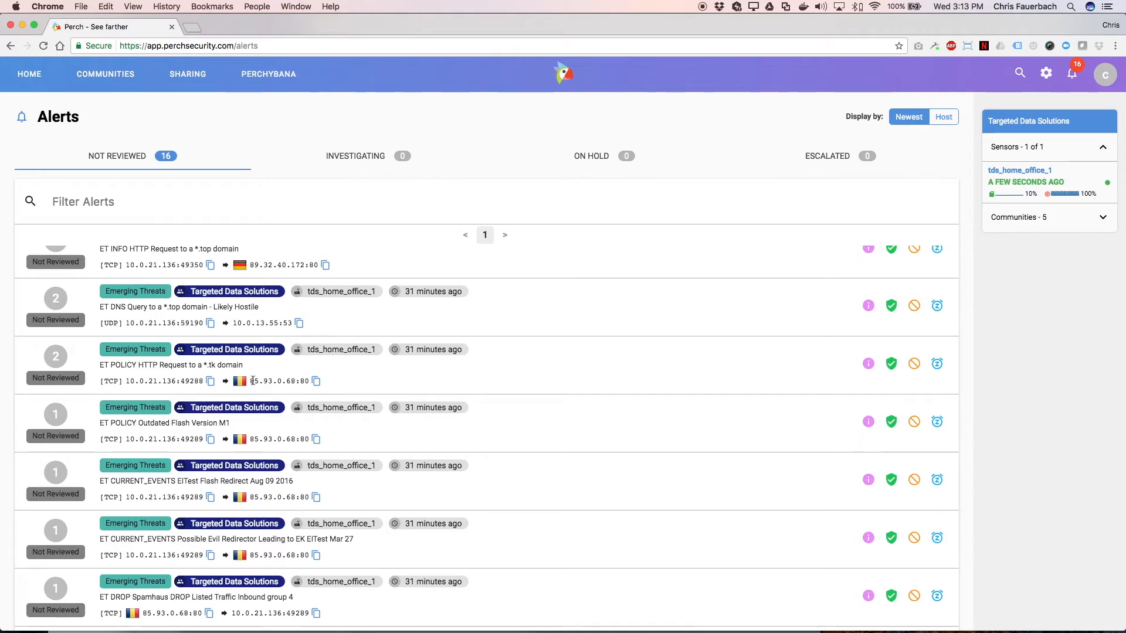
mouse_move(312, 381)
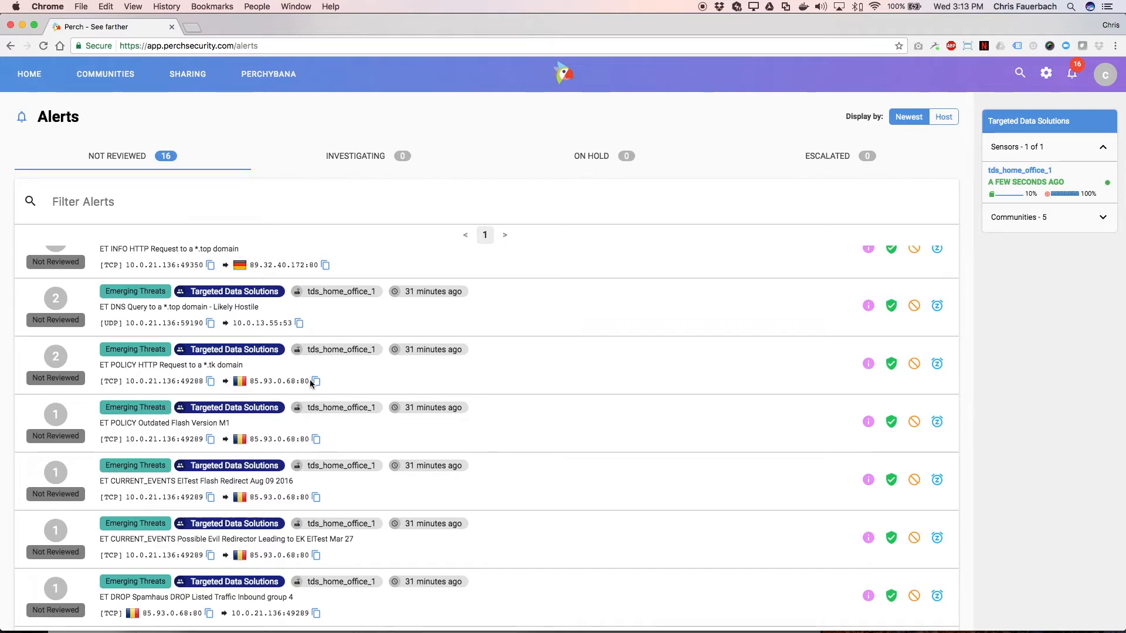
click(316, 381)
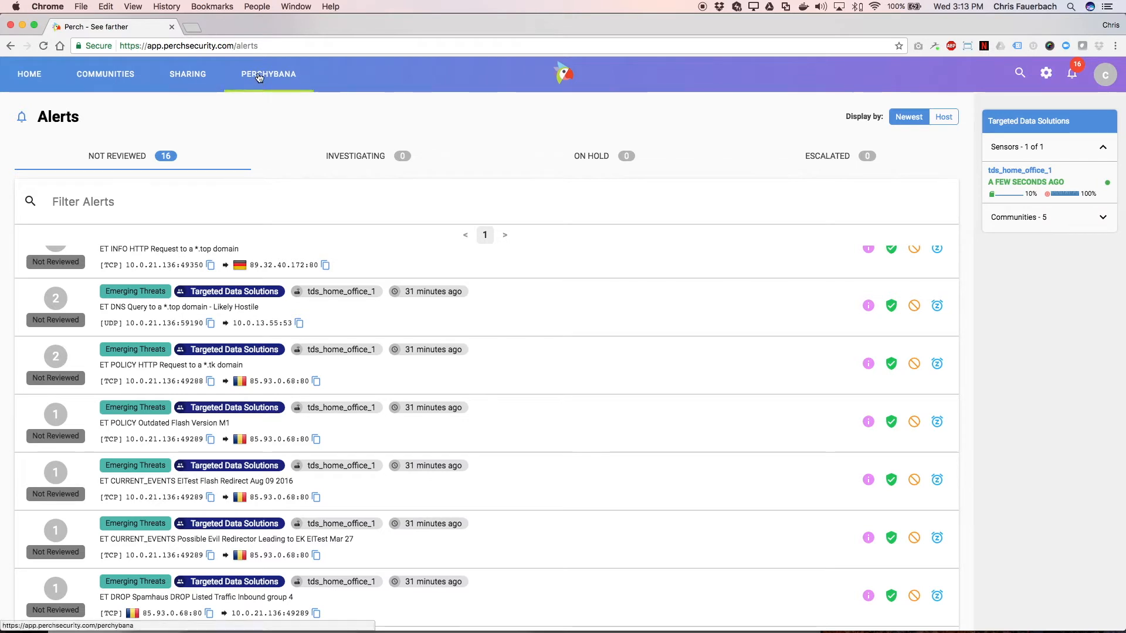
Step: Run a Perchybana search for 85.93.0.68, which finds no records in the last 15 minutes
click(268, 73)
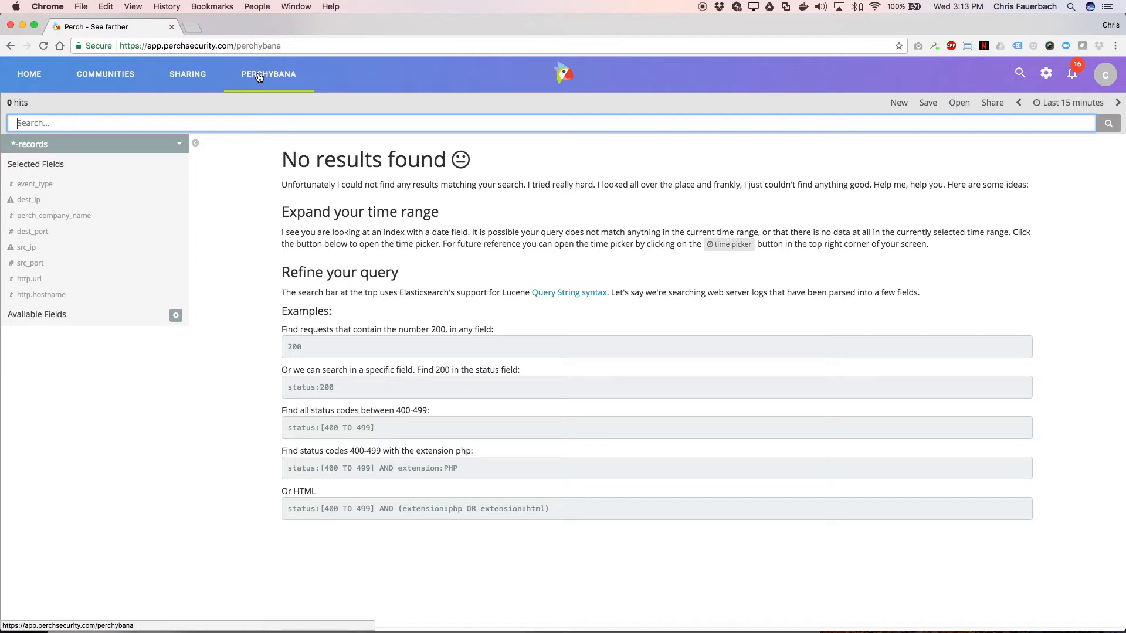
text(85.93.0.68)
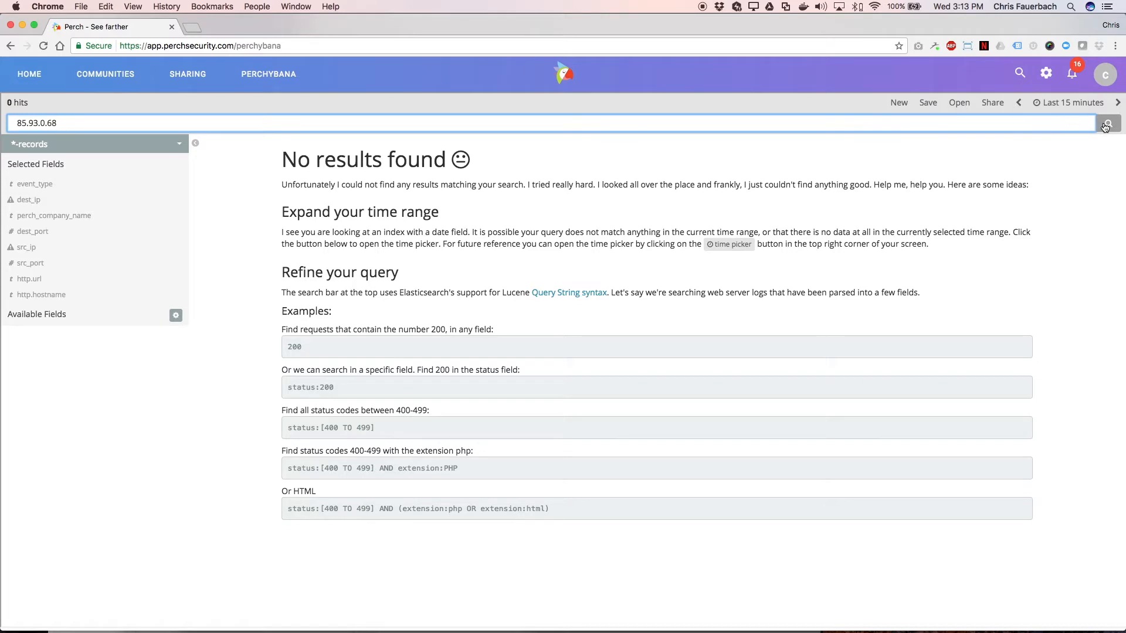
click(1103, 122)
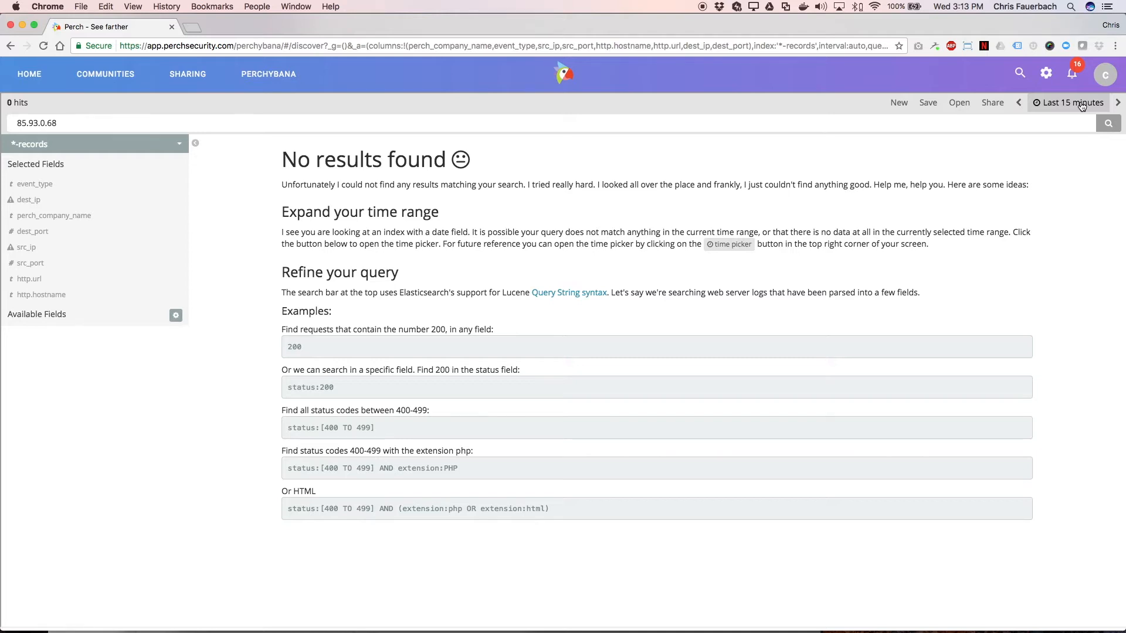
Step: Set the 85.93.0.68 search to the last 1 hour and narrow the 14 hits to http events
click(1071, 102)
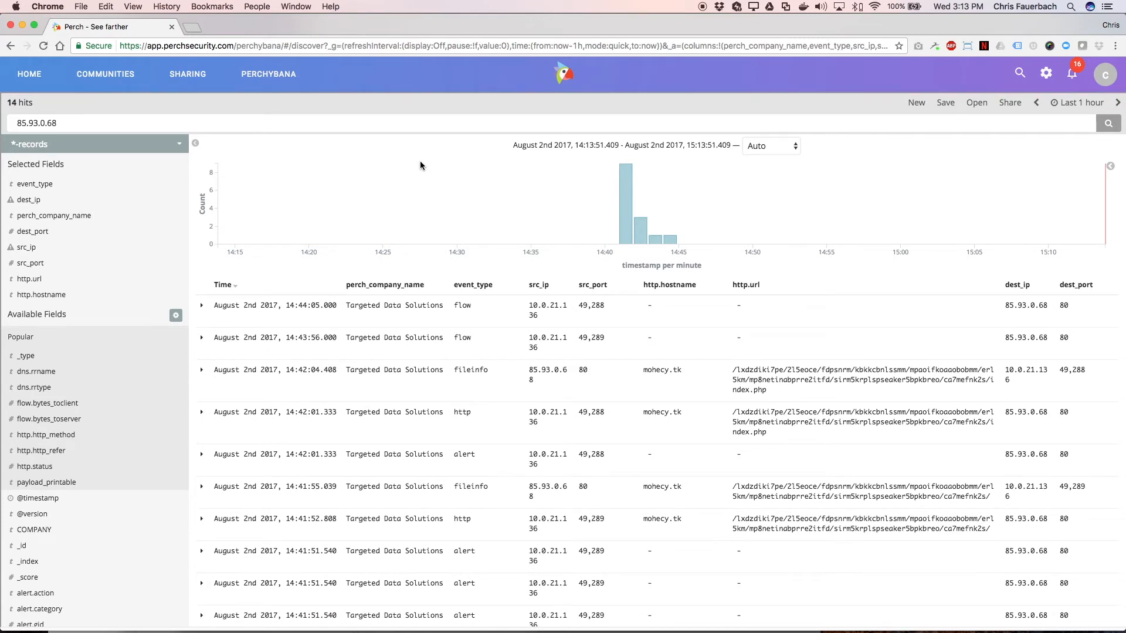
scroll(down, 3)
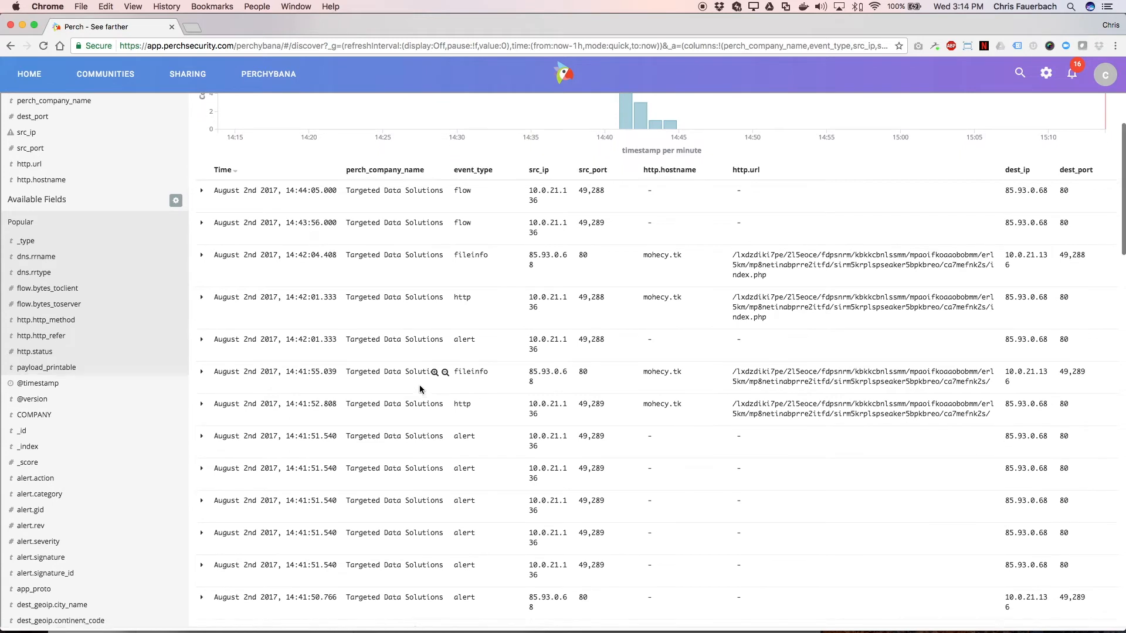
scroll(down, 3)
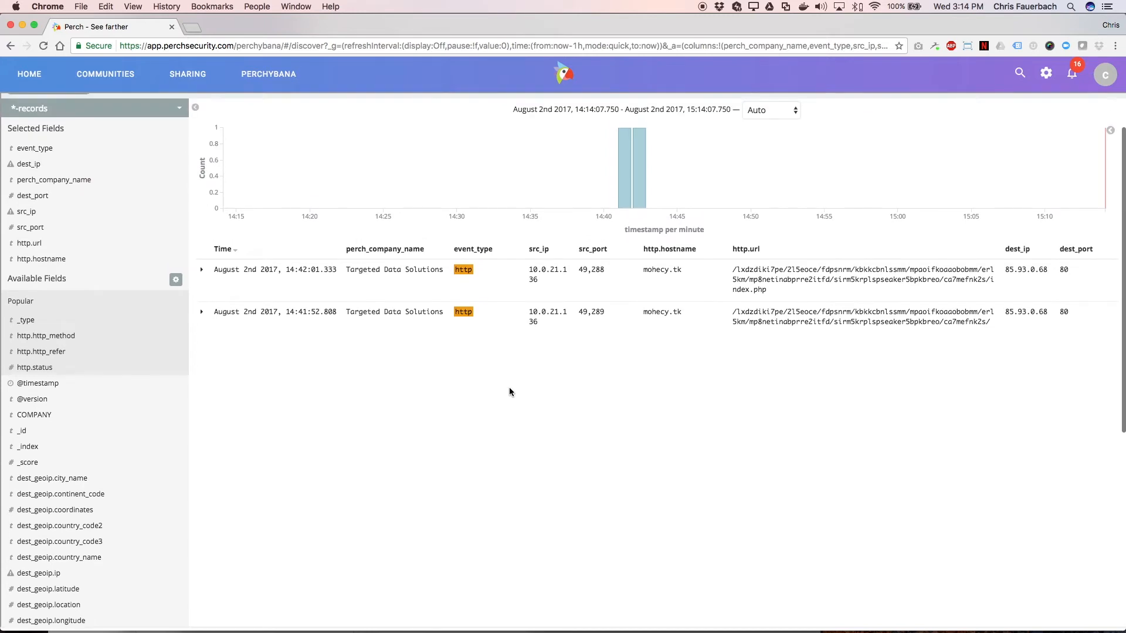
Step: Expand the first mohecy.tk http record and review its geolocation and HTTP fields
click(463, 269)
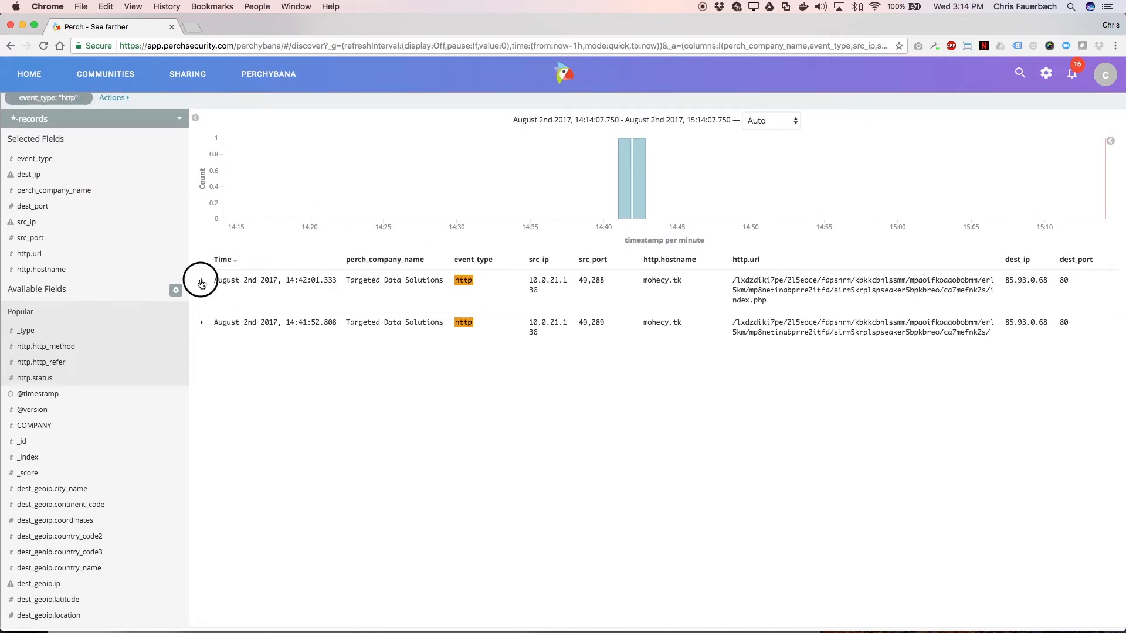
click(202, 280)
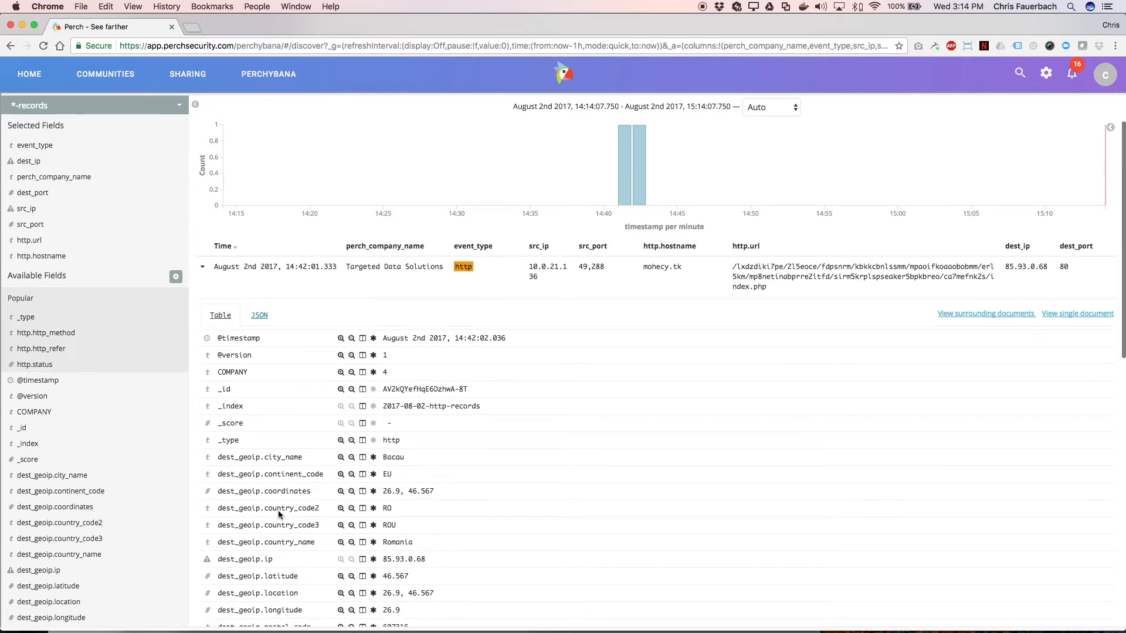
scroll(down, 3)
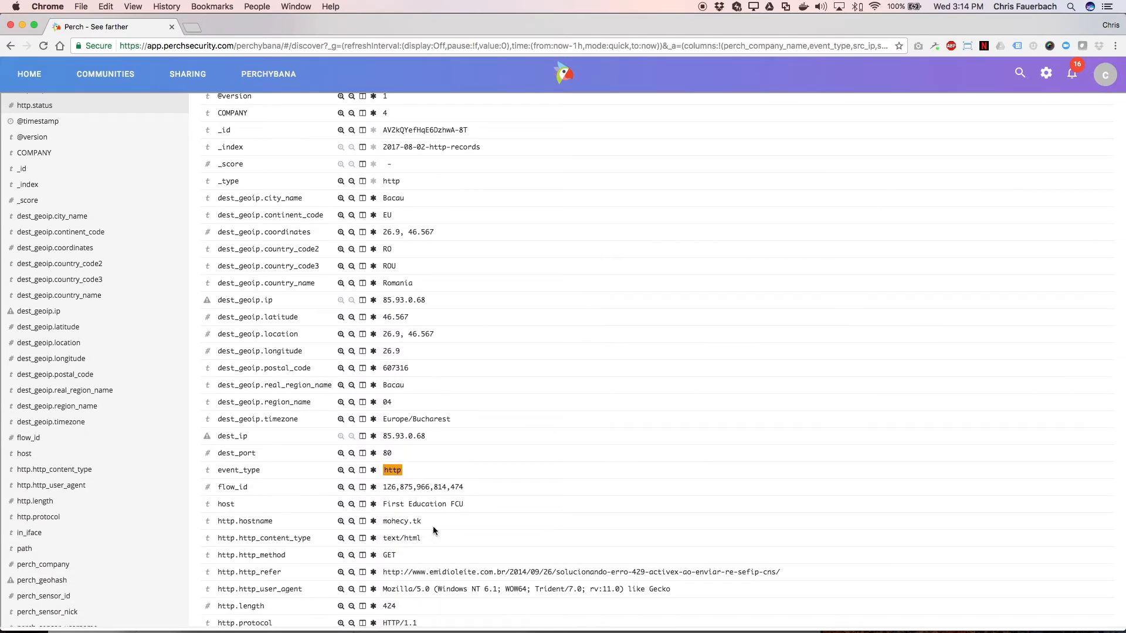
scroll(down, 3)
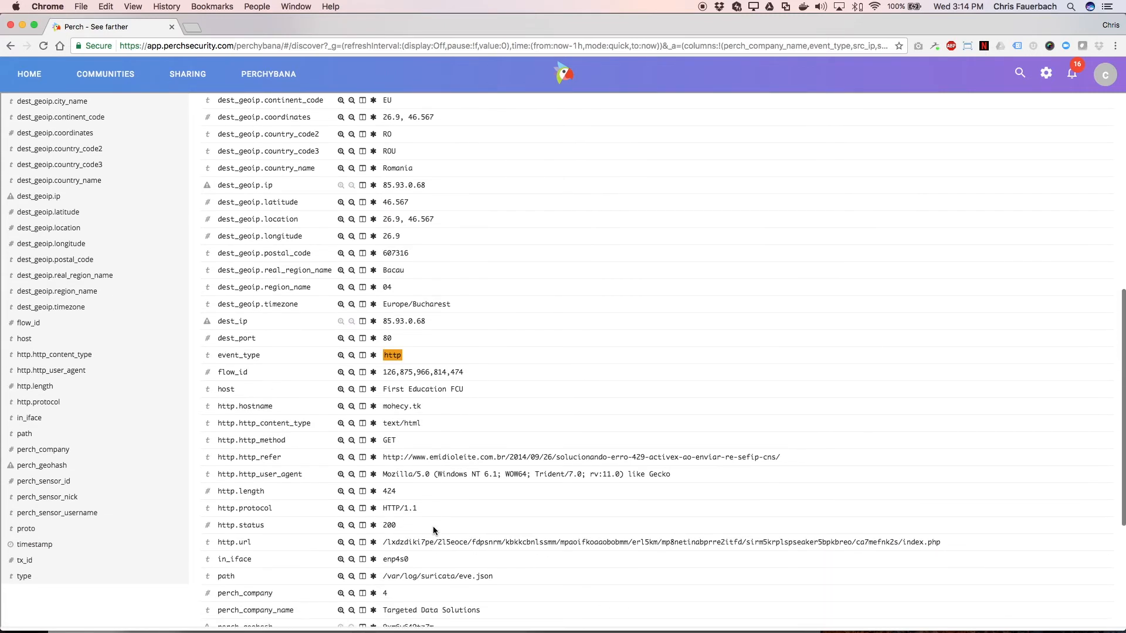
scroll(down, 3)
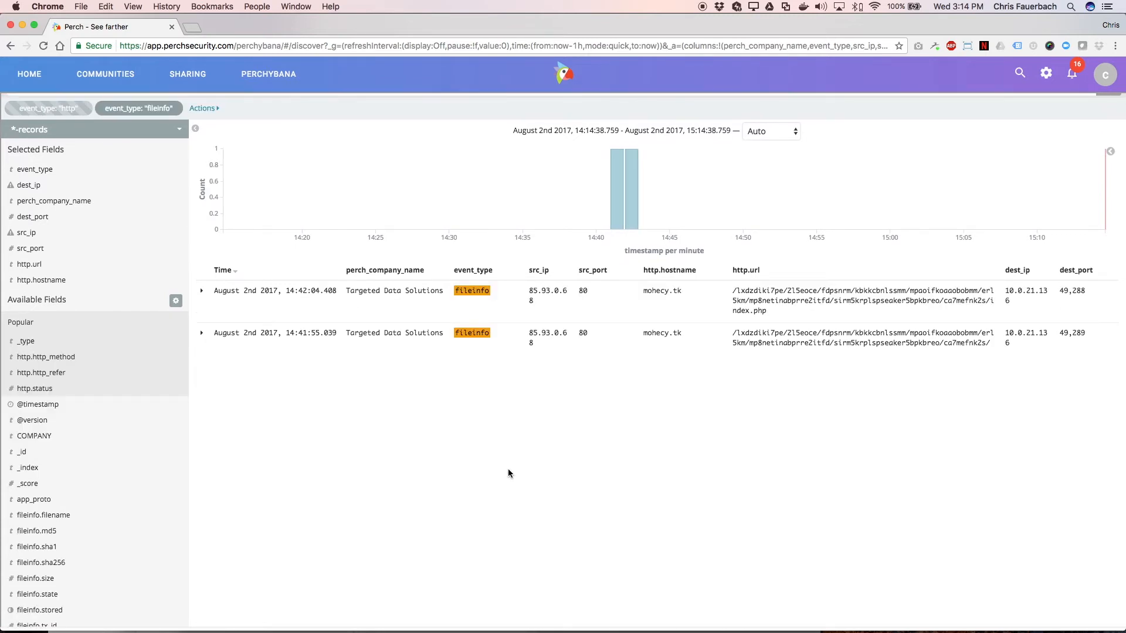
mouse_move(882, 315)
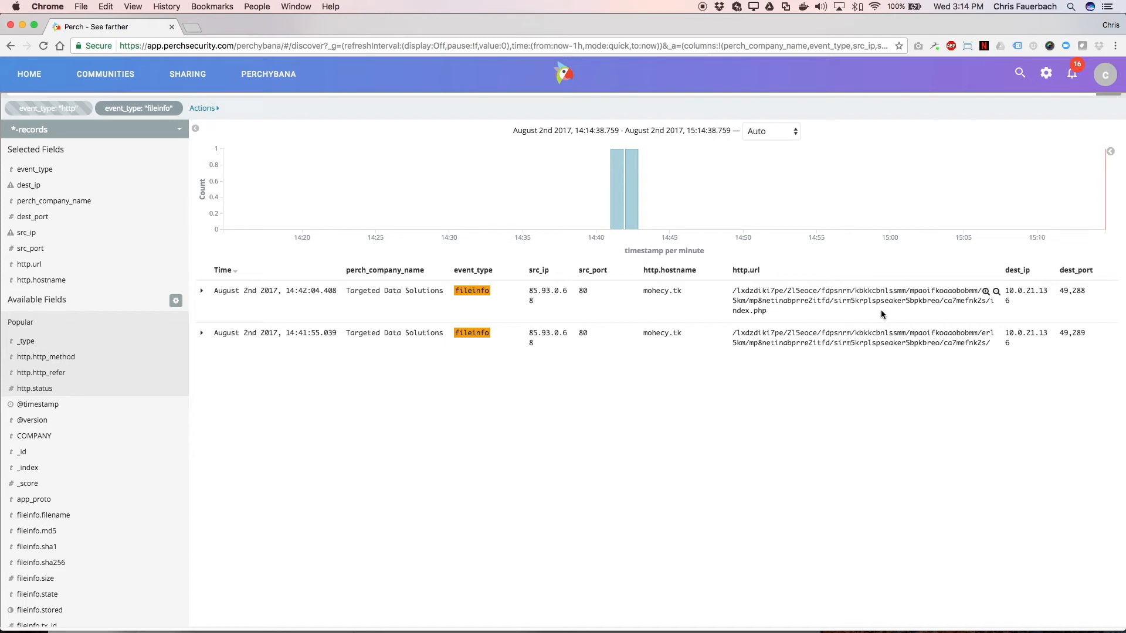
Step: Expand the first mohecy.tk fileinfo record and review its fields, including file hashes
click(202, 290)
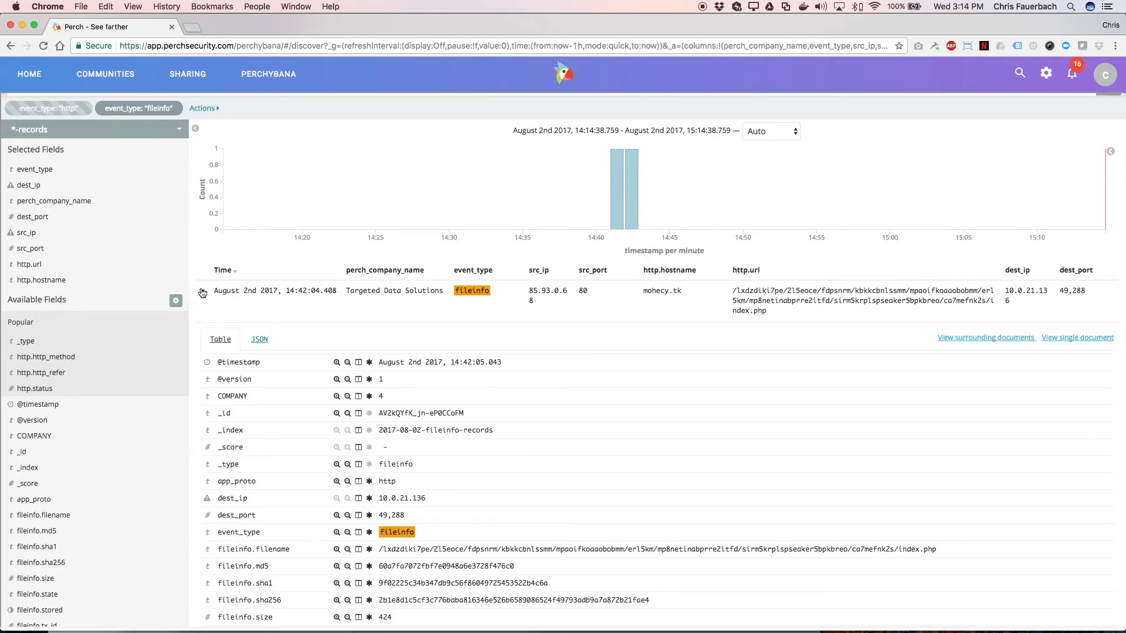
scroll(down, 3)
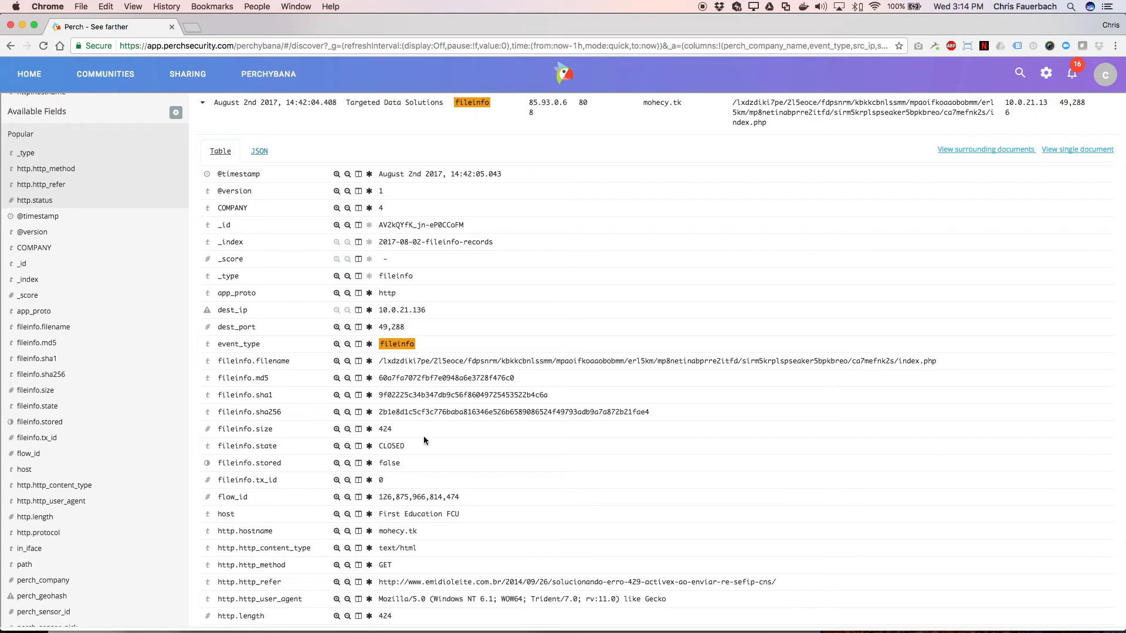
scroll(down, 3)
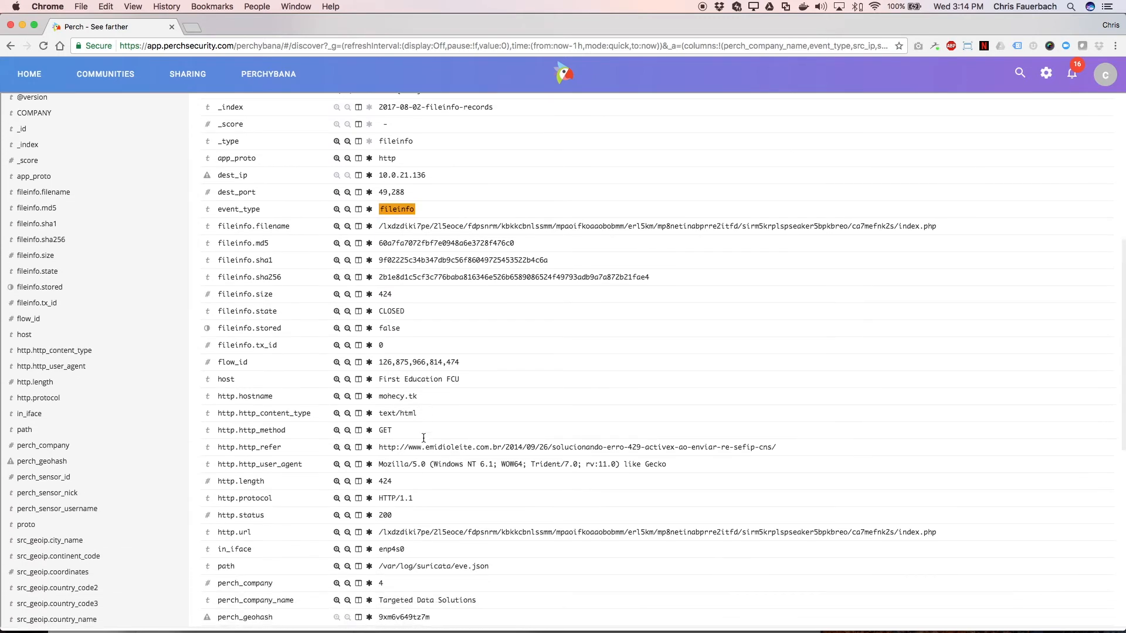
scroll(down, 3)
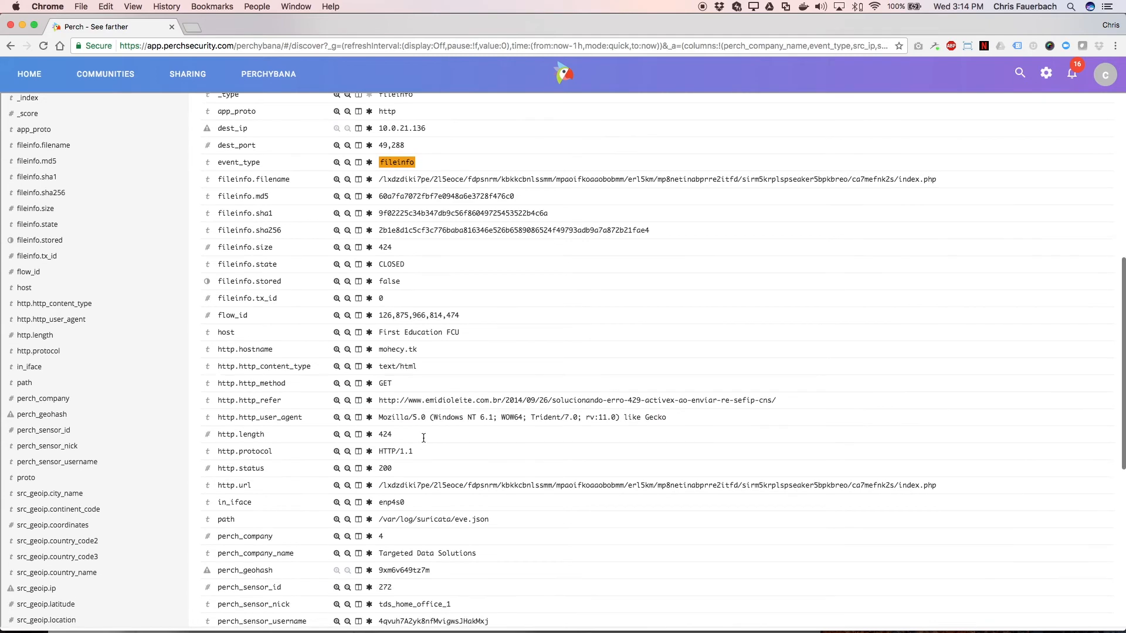
scroll(down, 3)
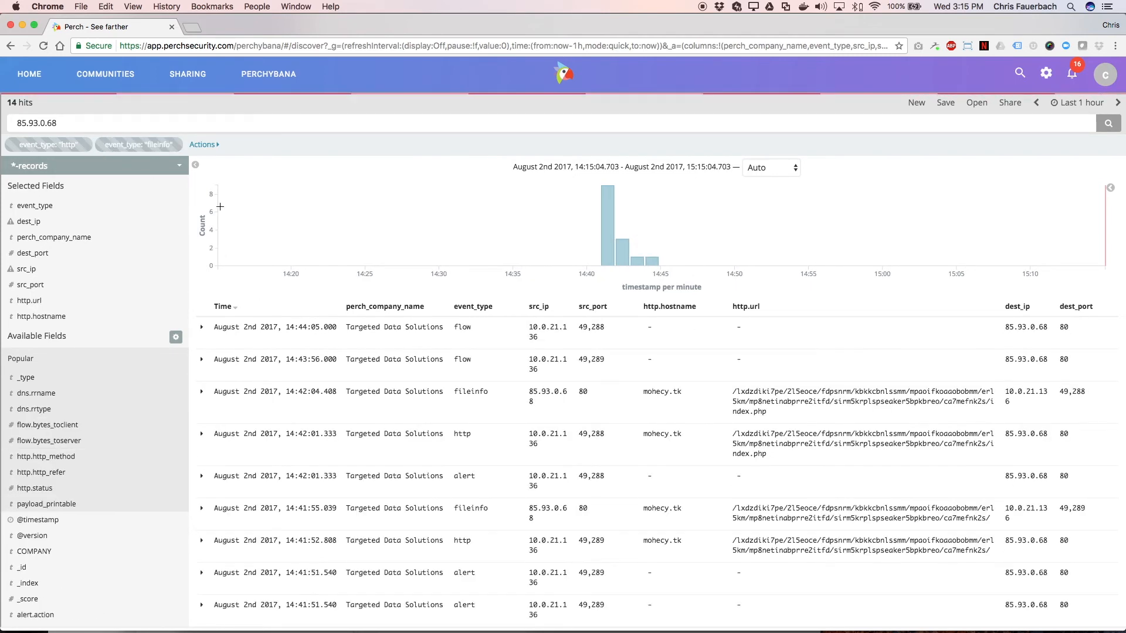
Step: Change the query to '85.93.0.68 AND event_type:alert', returning 7 alert records
text(A)
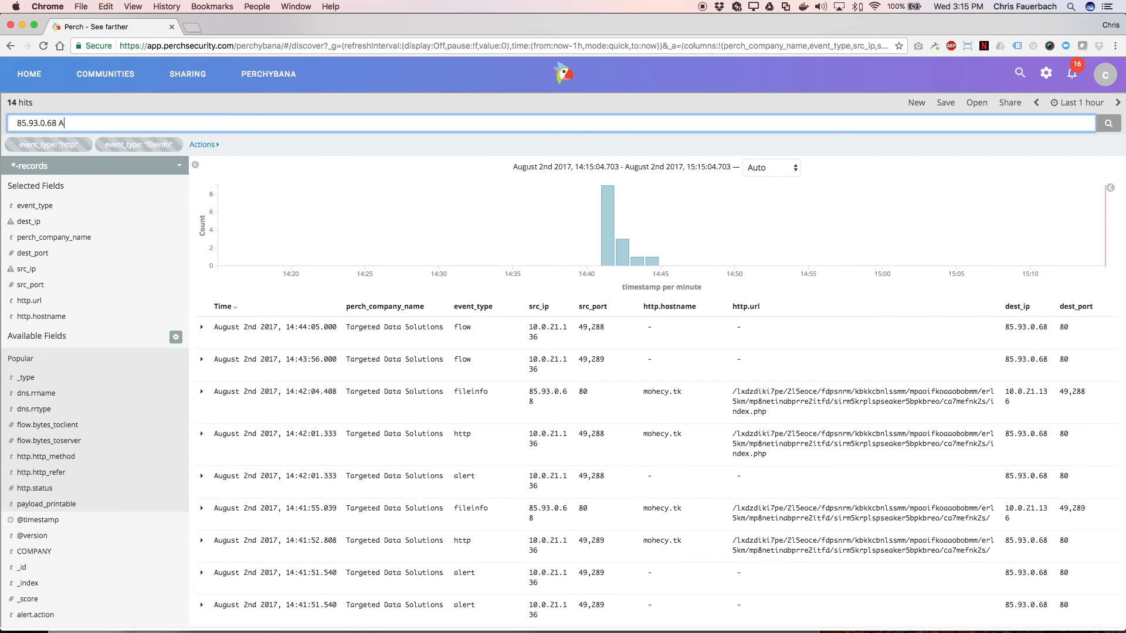
text(ND event_type:alert)
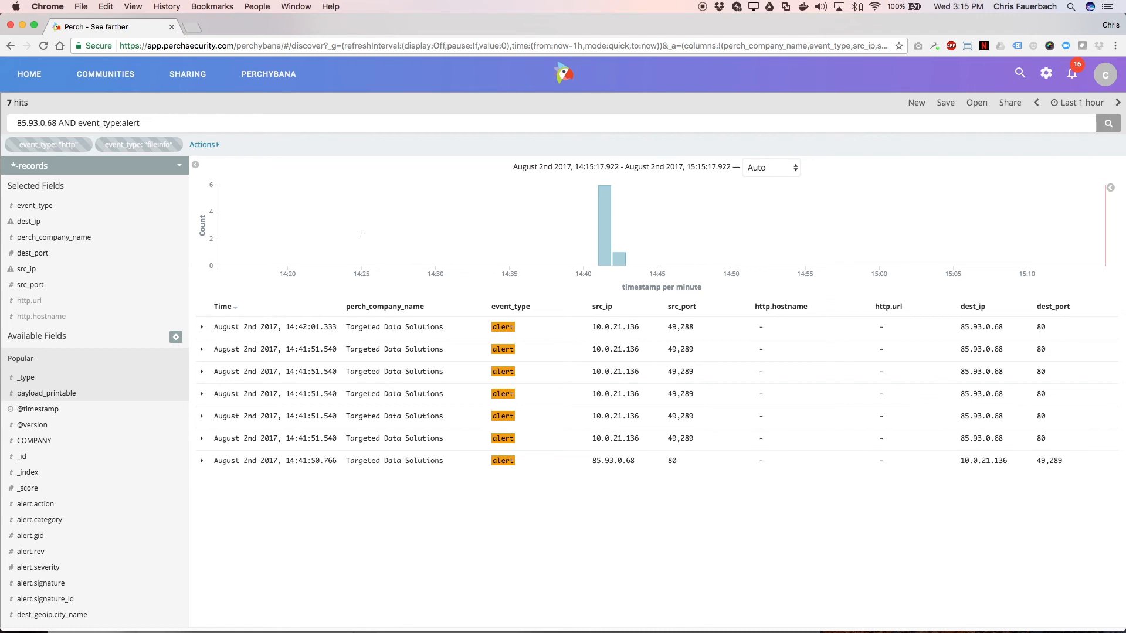
mouse_move(117, 552)
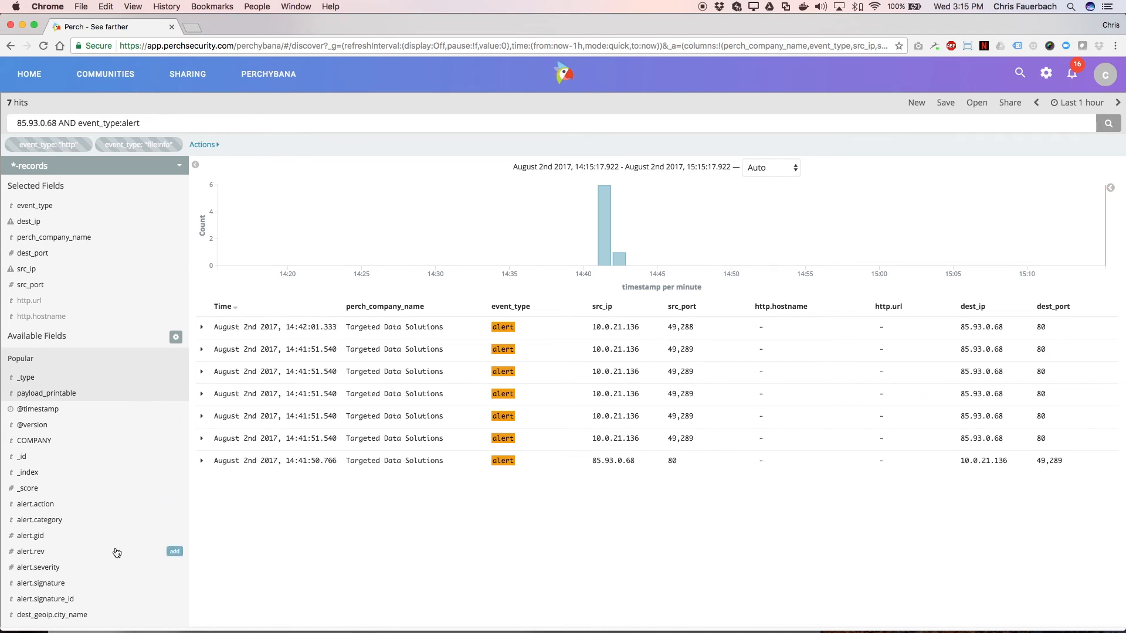
Step: Add payload_printable as a results column and browse the GET request payloads
scroll(down, 3)
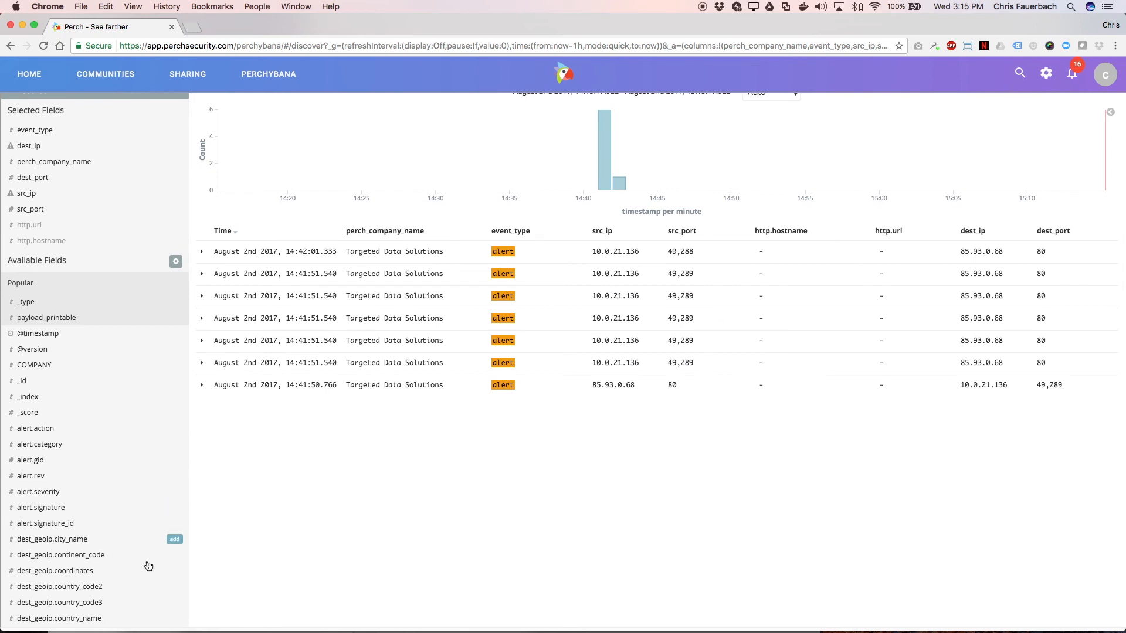
scroll(down, 3)
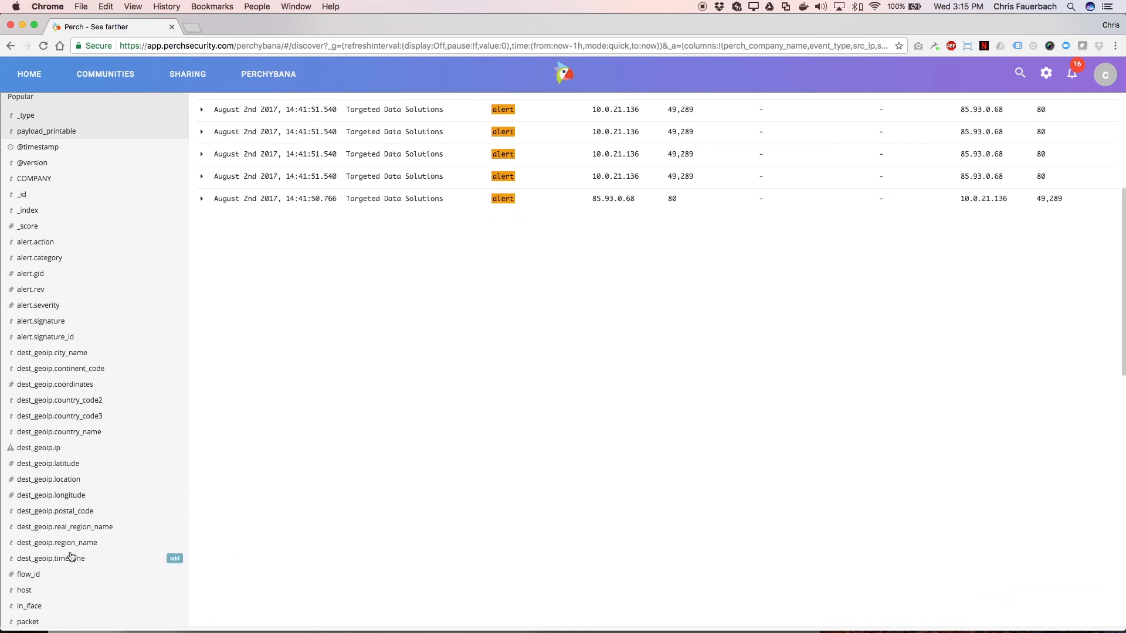
scroll(down, 3)
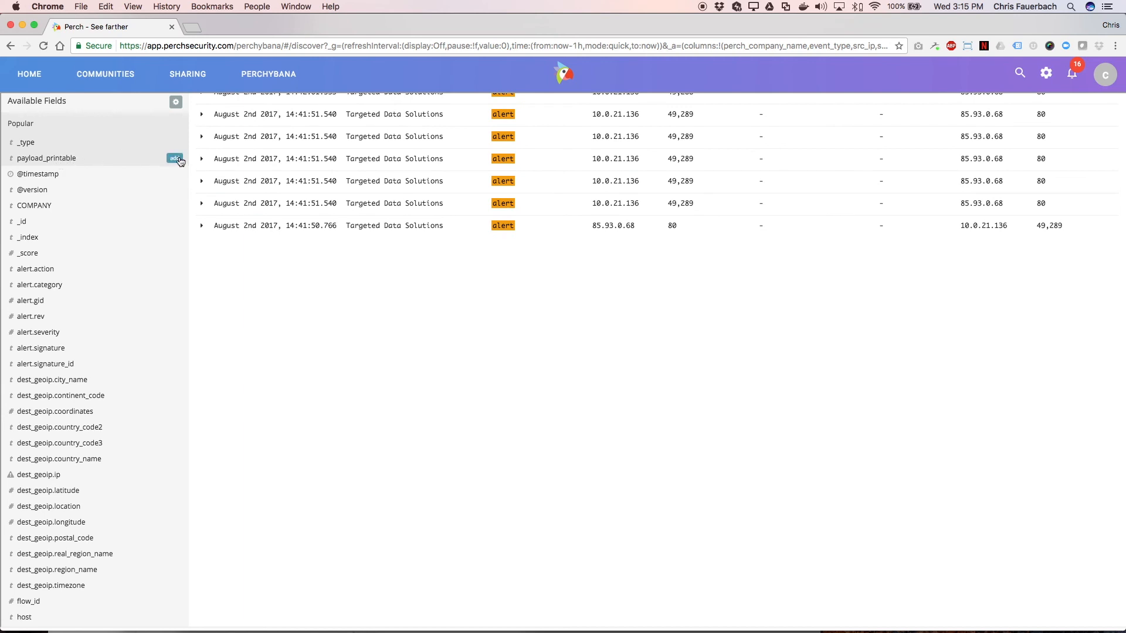
click(175, 158)
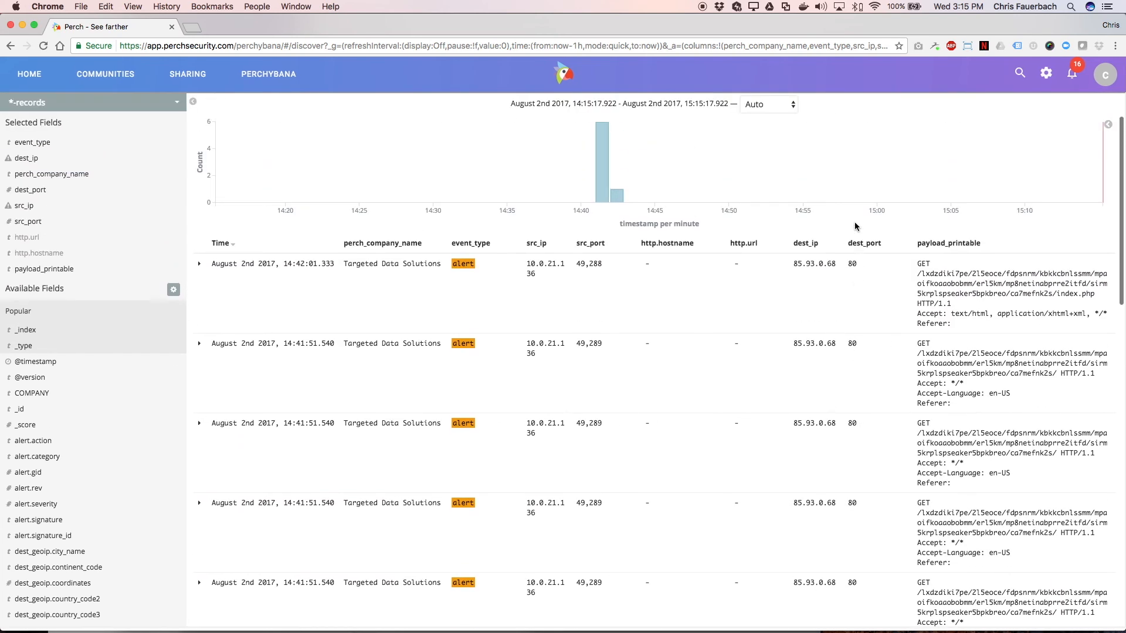
mouse_move(966, 316)
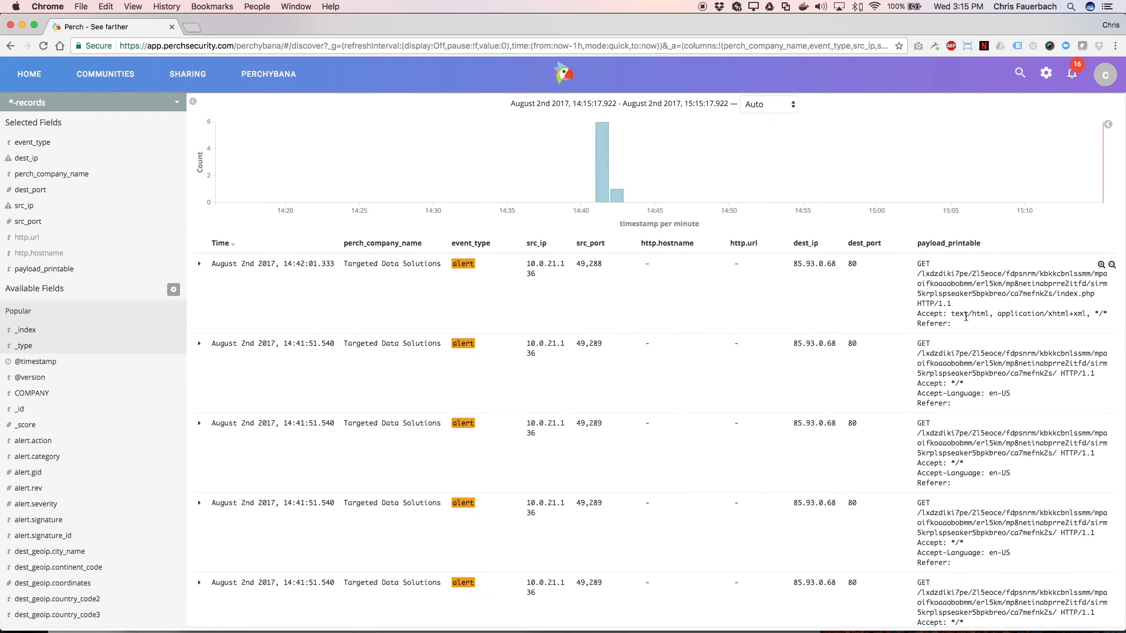
scroll(down, 3)
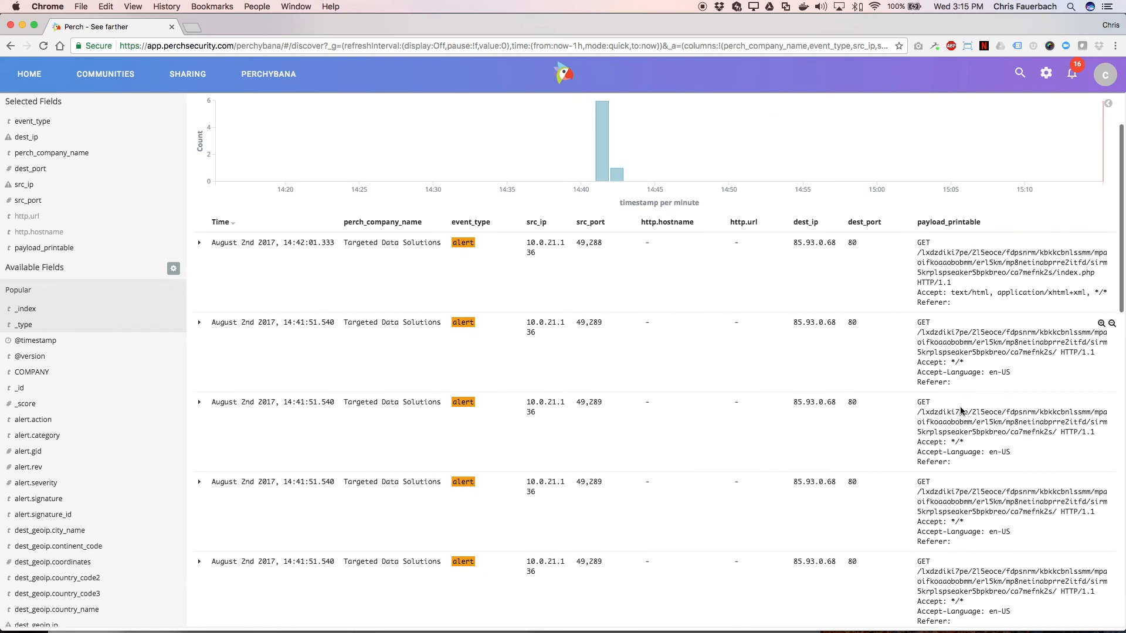
scroll(down, 3)
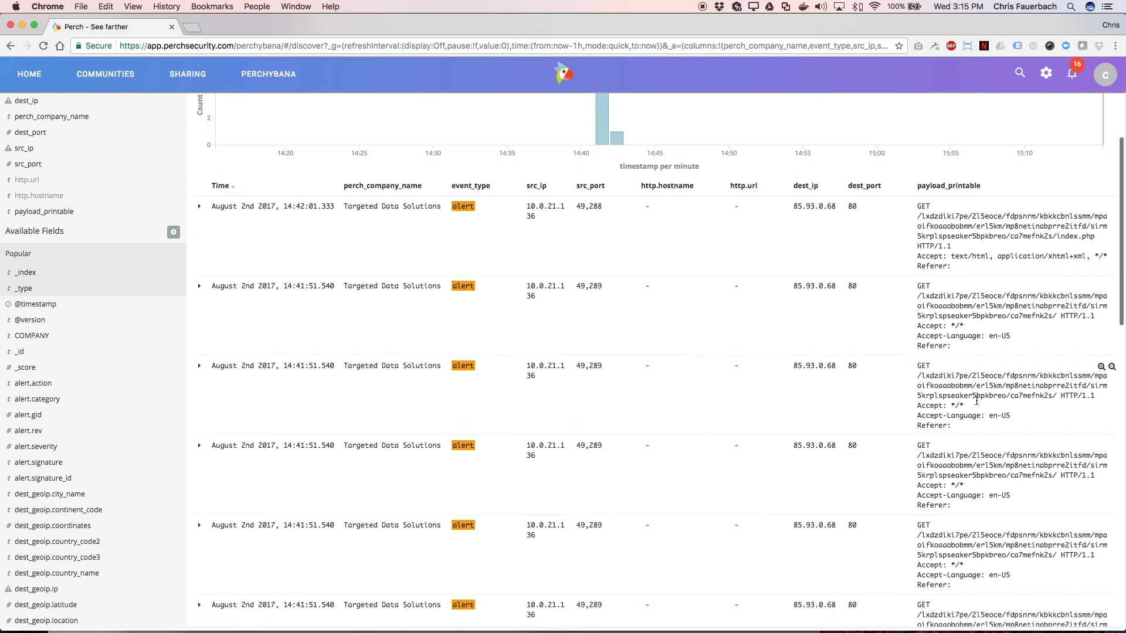
scroll(down, 3)
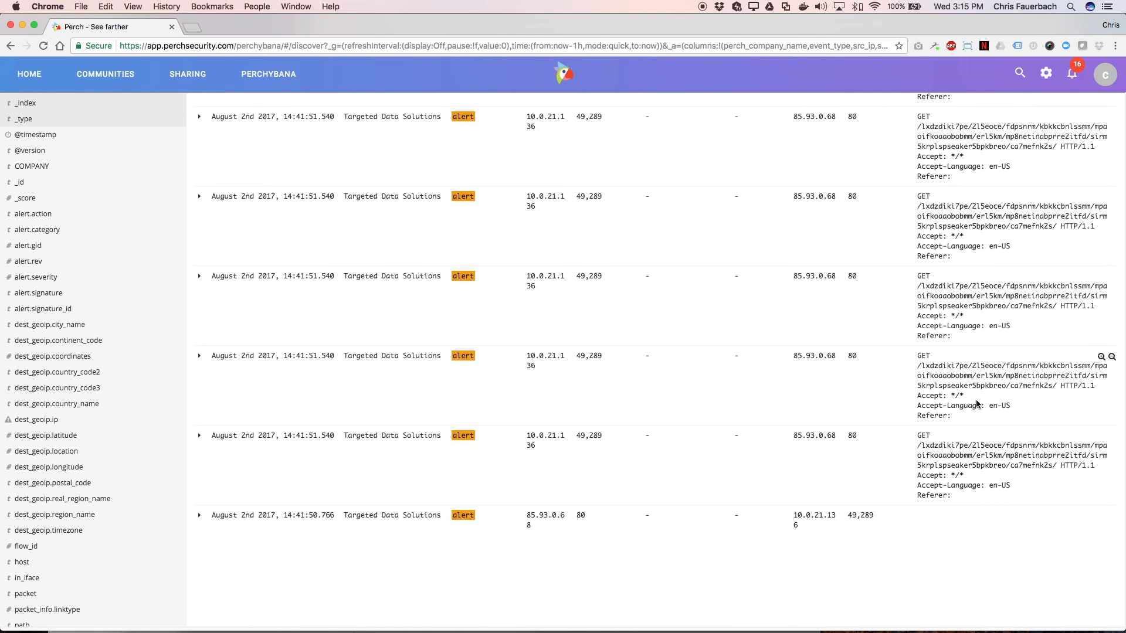